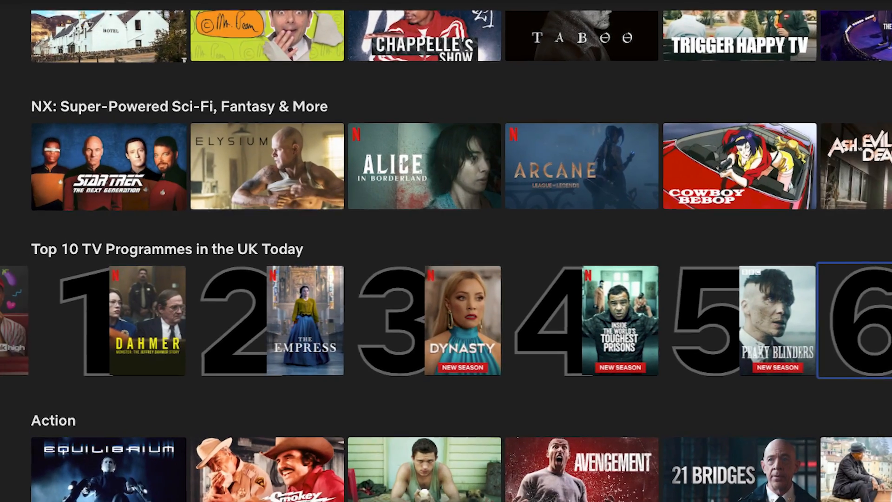
{"action": "scroll", "scroll_direction": "down", "scroll_amount": 3}
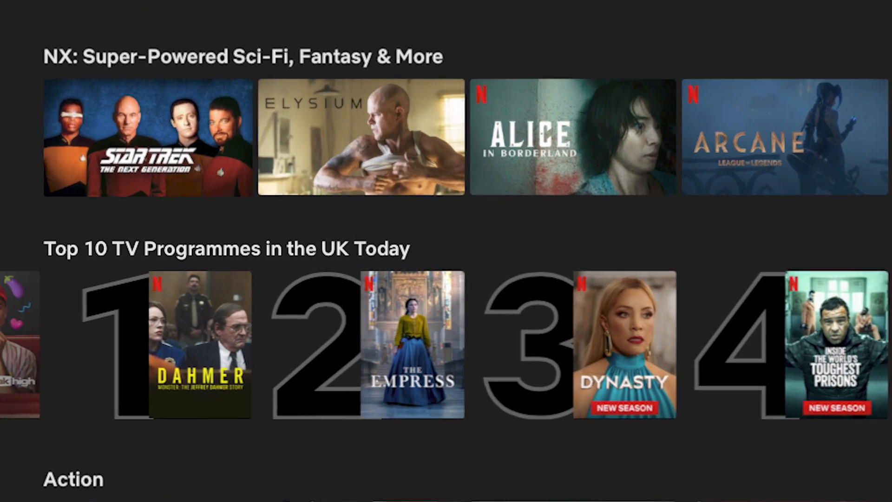
{"action": "scroll", "scroll_direction": "down", "scroll_amount": 3}
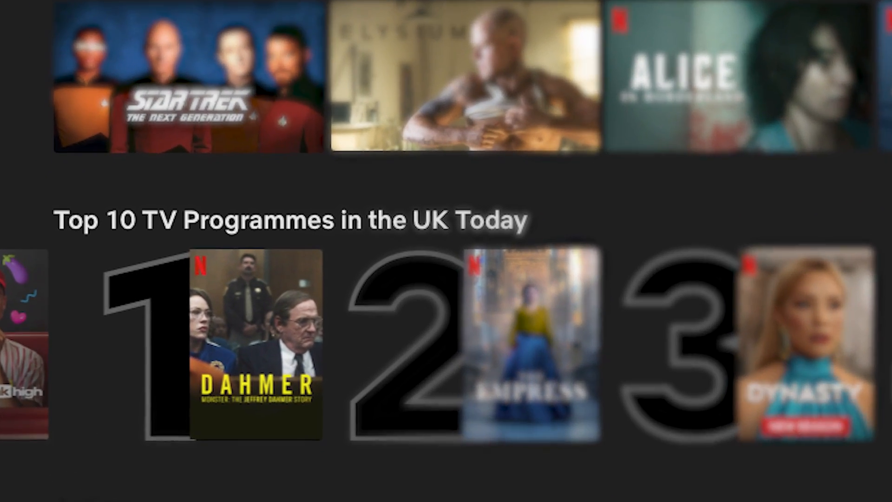
{"action": "scroll", "scroll_direction": "down", "scroll_amount": 3}
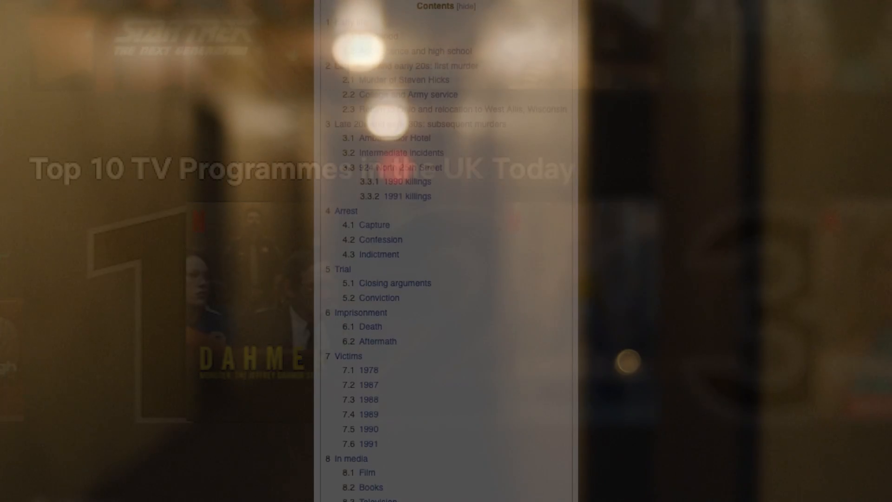
{"action": "scroll", "scroll_direction": "up", "scroll_amount": 3}
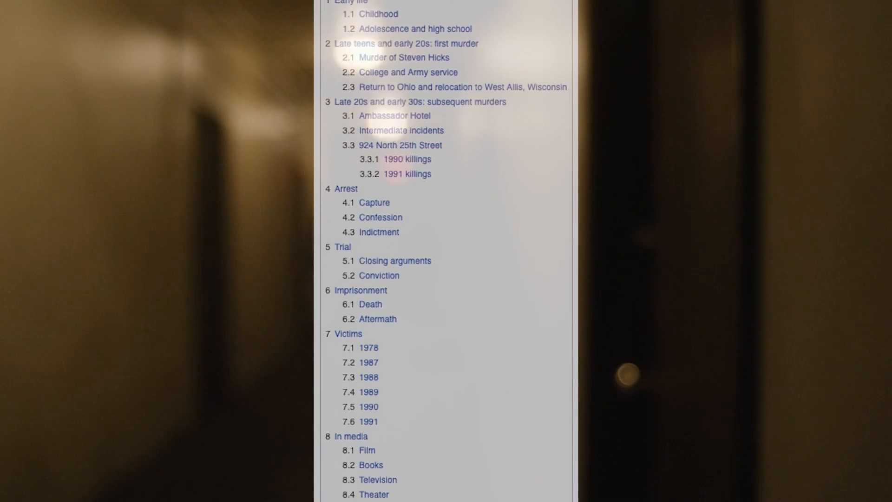
{"action": "scroll", "scroll_direction": "down", "scroll_amount": 3}
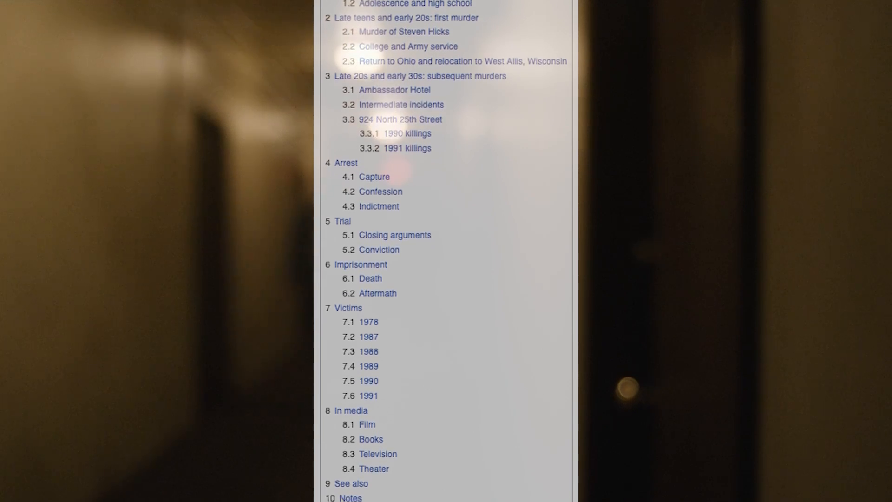
{"action": "scroll", "scroll_direction": "down", "scroll_amount": 3}
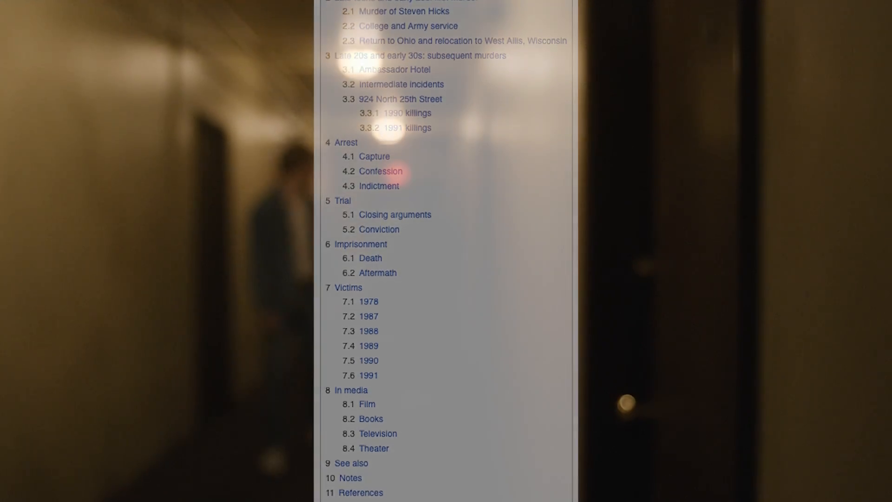